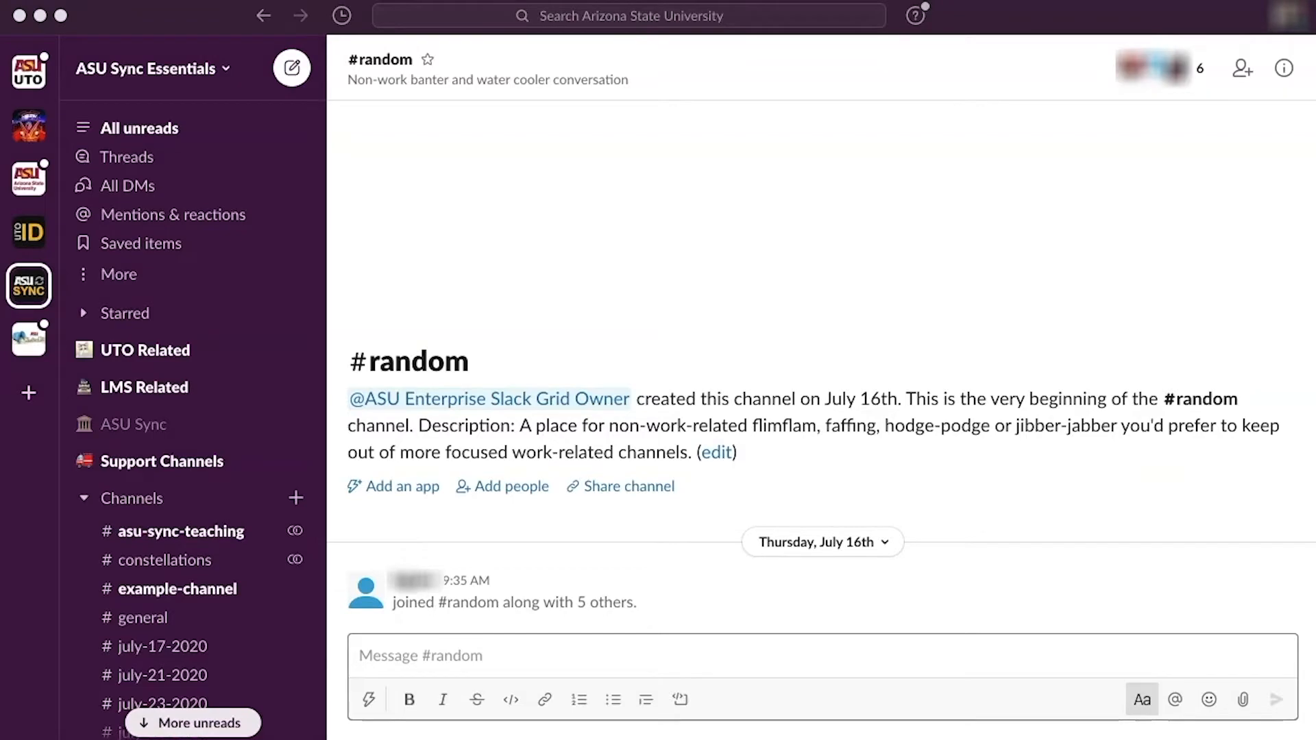
Open Workspace settings for ASU Sync Essentials from the workspace name menu
click(151, 67)
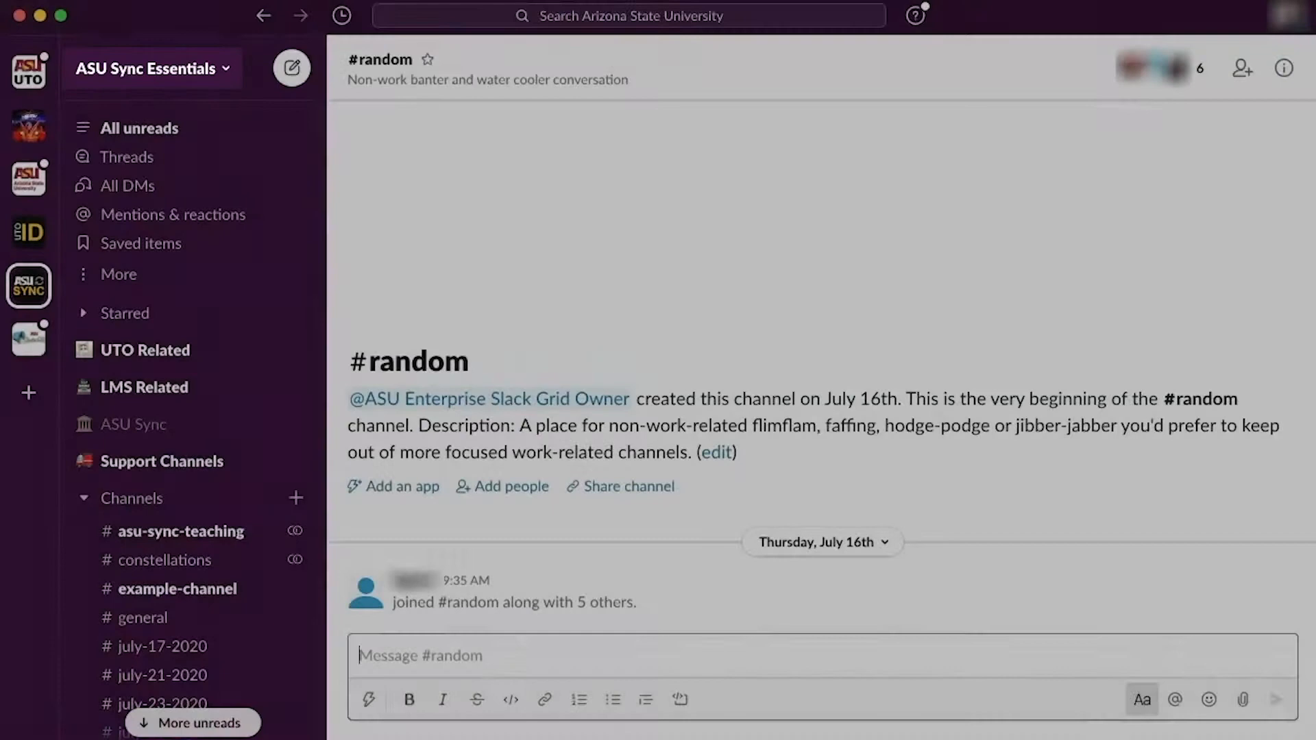
click(149, 68)
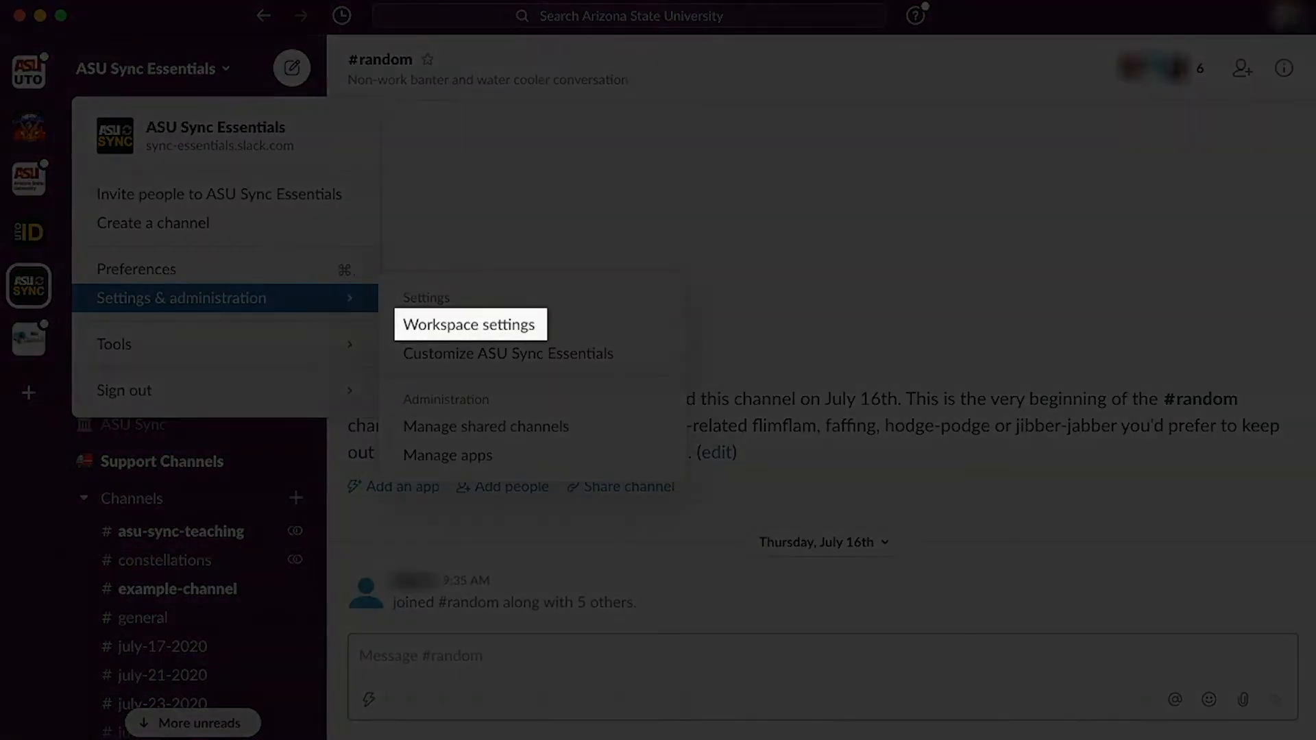
click(470, 324)
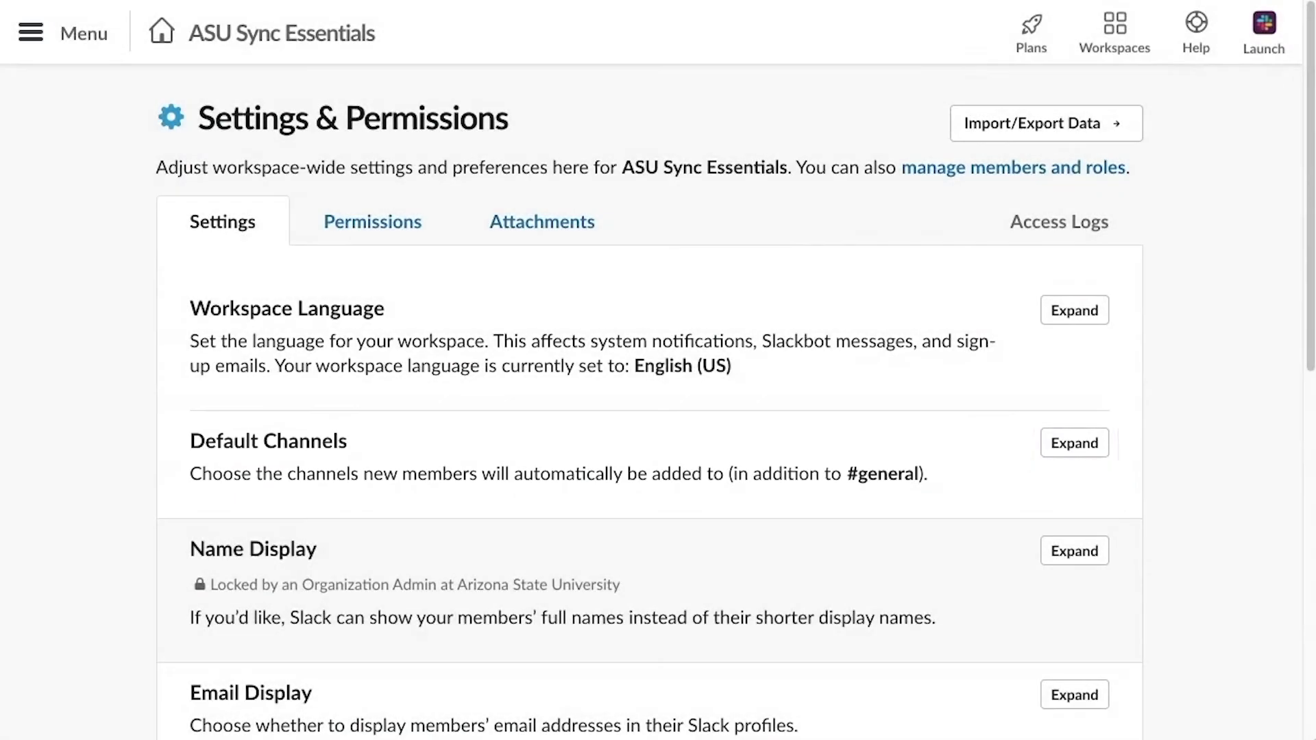
Expand Default Channels and add #random next to #polls and #general
click(1075, 443)
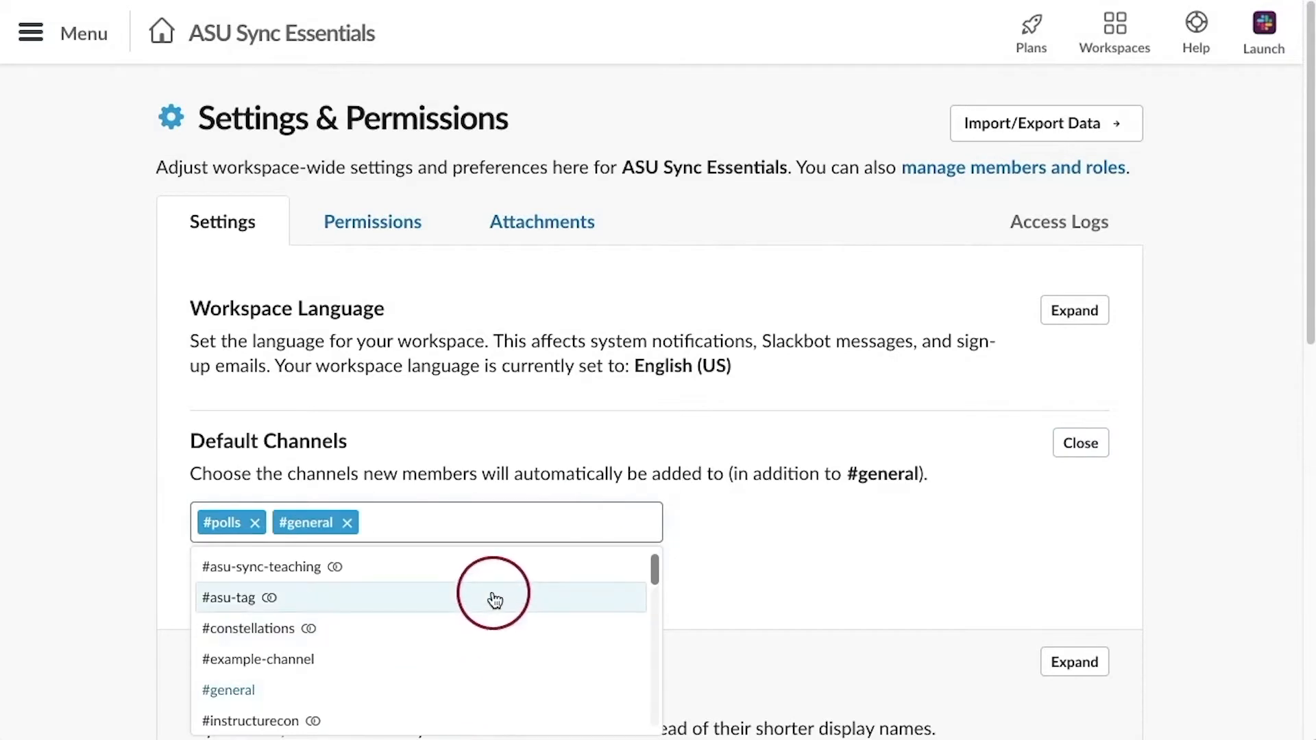
scroll(down, 3)
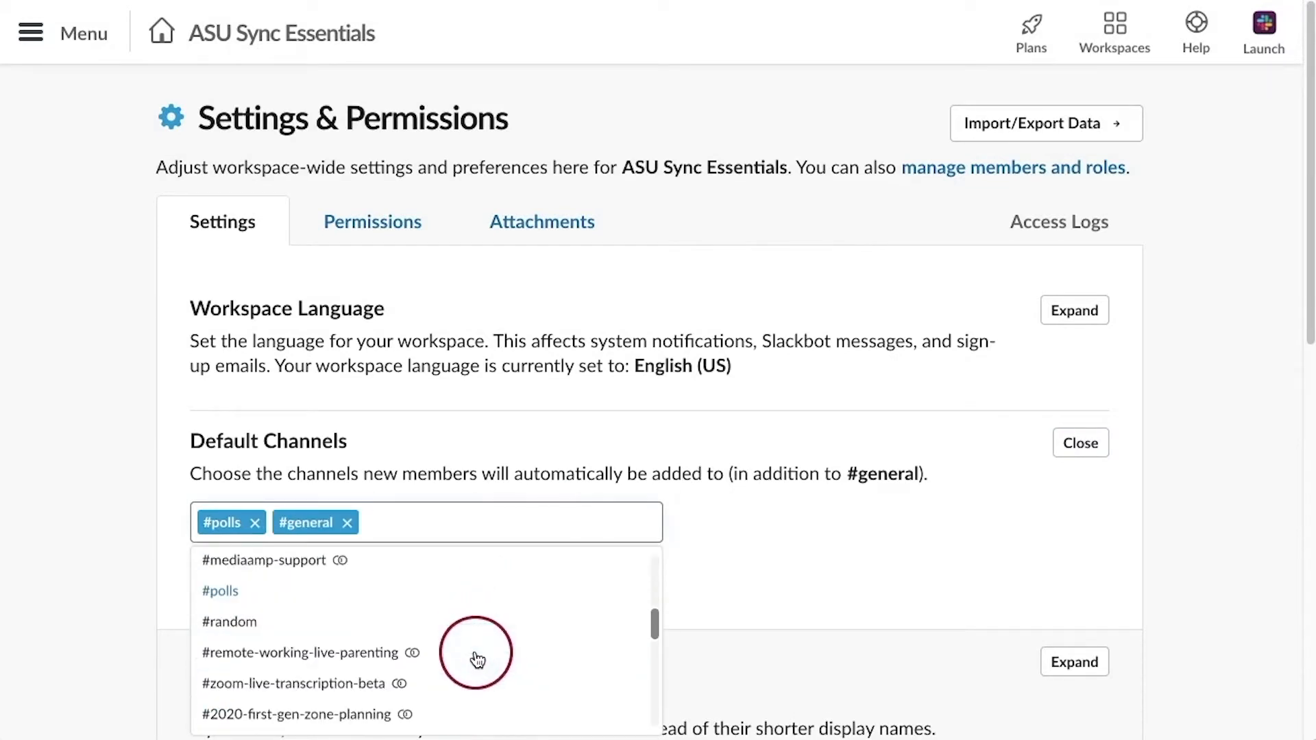
click(229, 621)
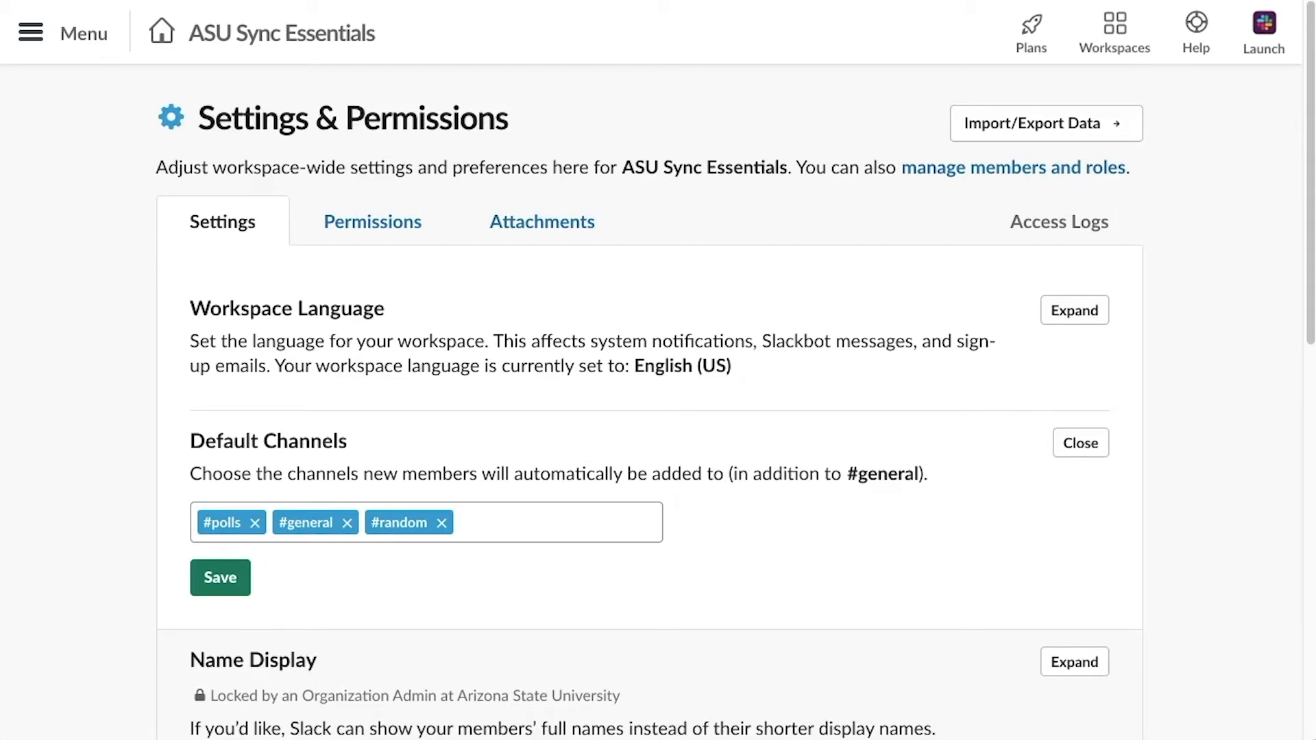
Remove #random, leaving #polls and #general as default channels, and save
click(442, 522)
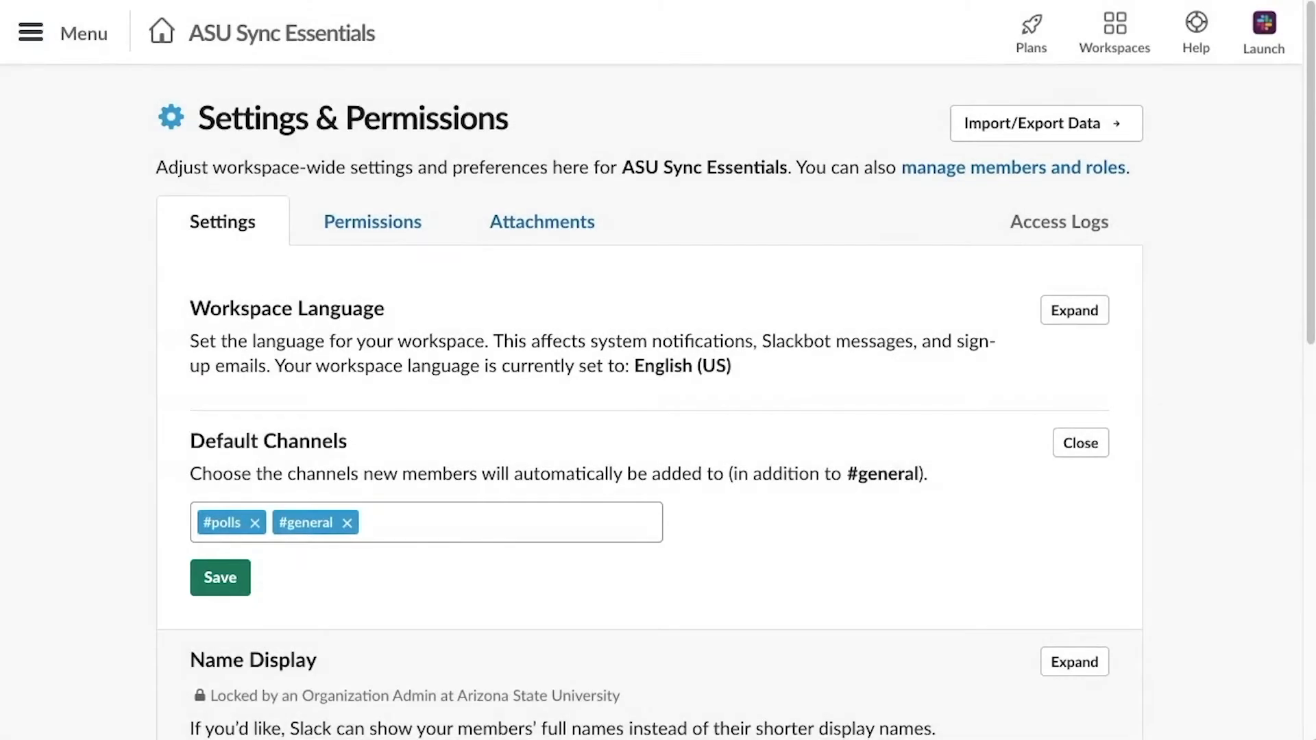
click(219, 577)
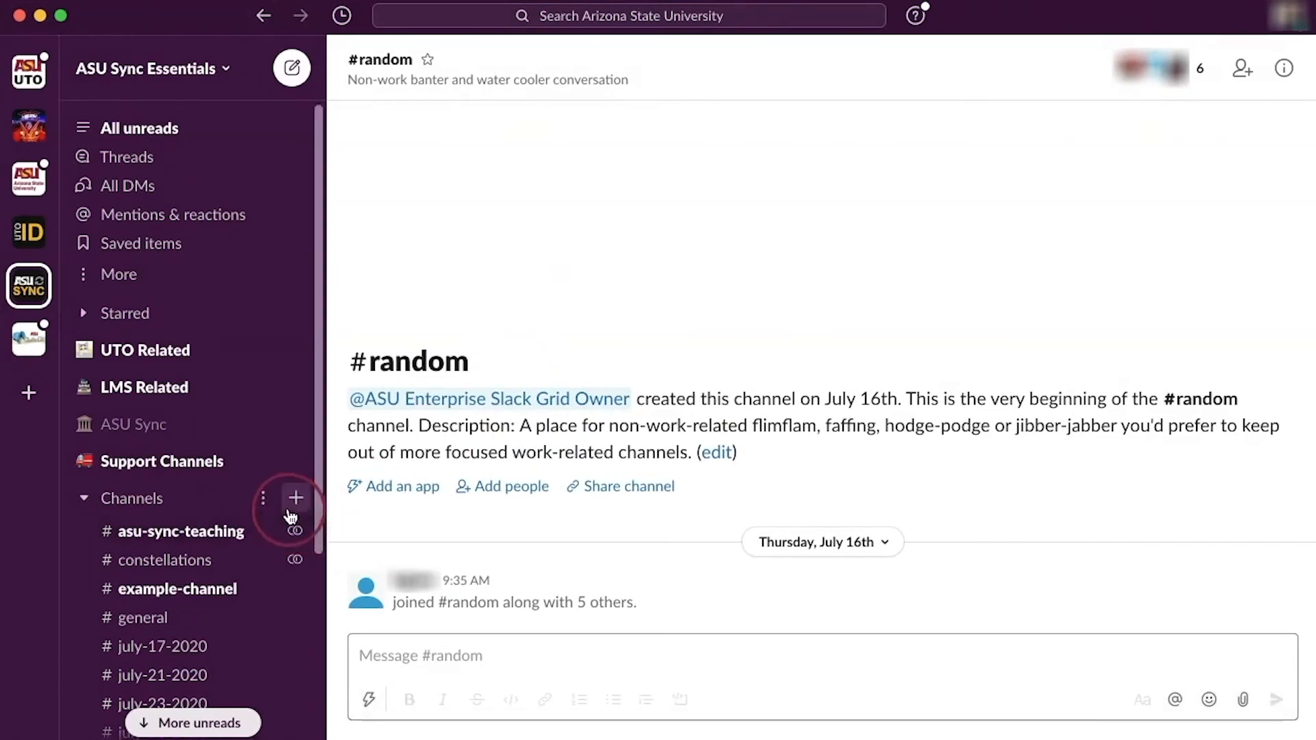
Use the + beside Channels in the sidebar to show browse or create options
click(295, 498)
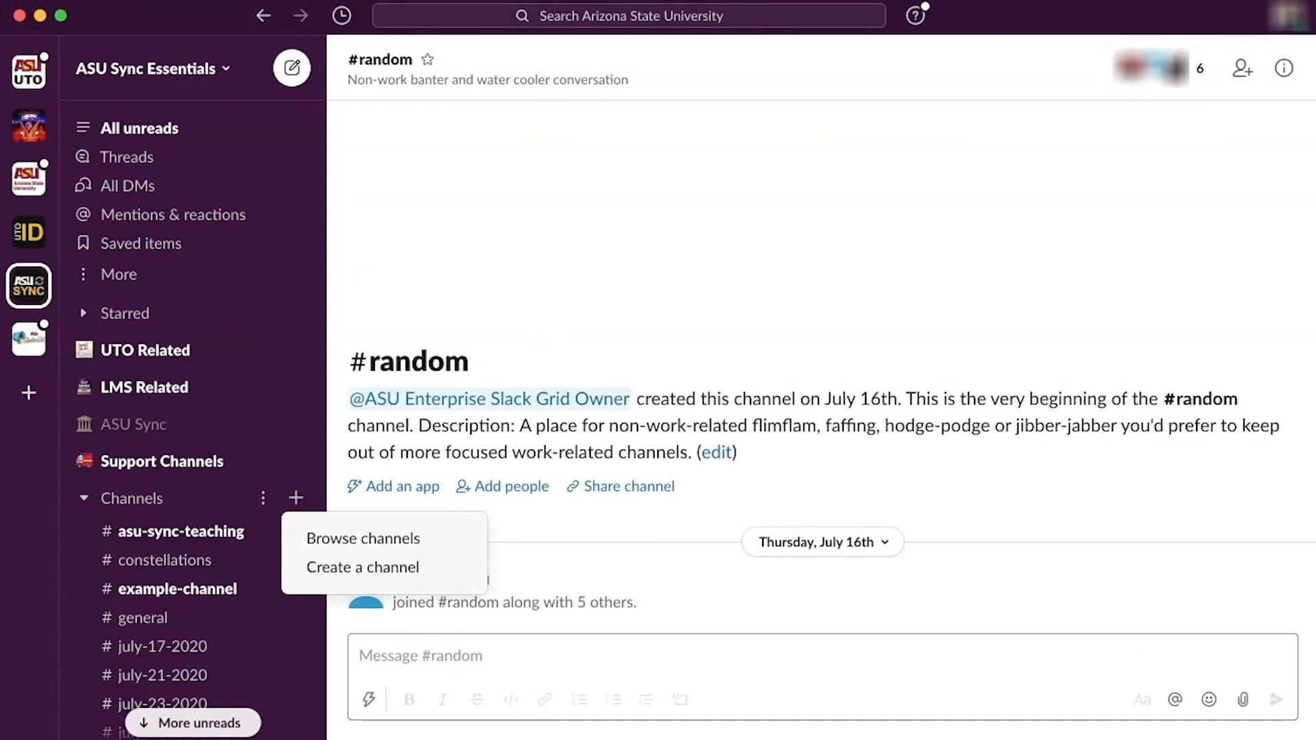